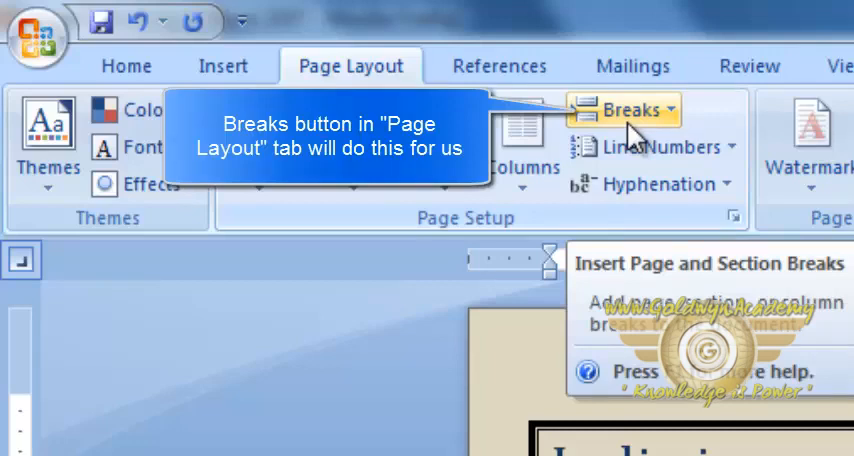
# Step: Bring up the Breaks list of page and section break choices on the Page Layout ribbon
pyautogui.click(632, 110)
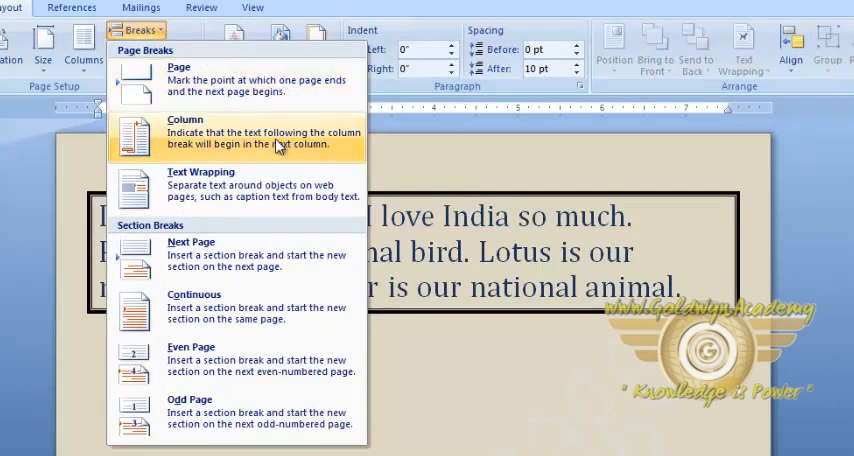
pyautogui.moveTo(288, 198)
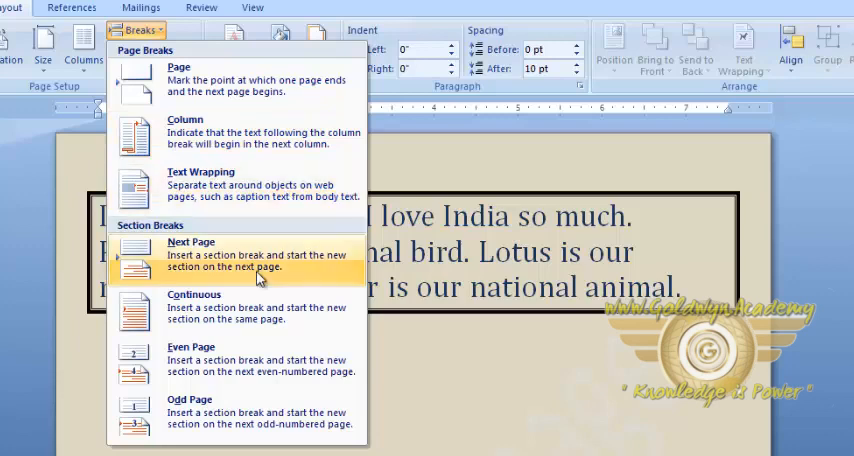
pyautogui.moveTo(282, 310)
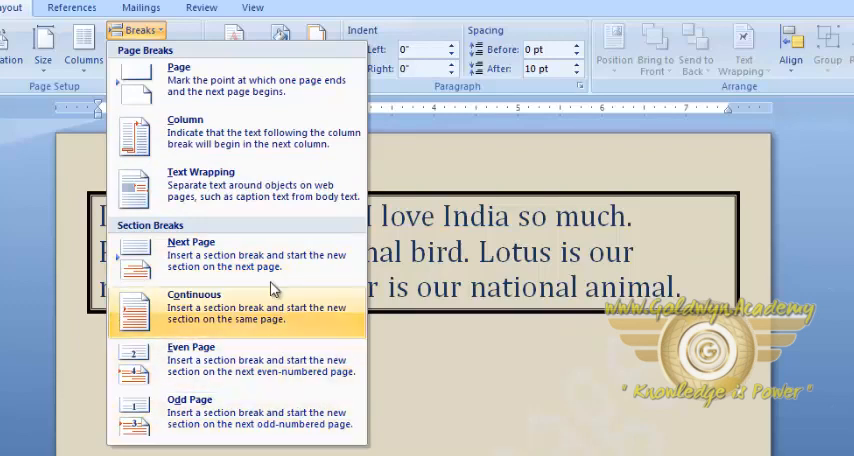
pyautogui.moveTo(258, 412)
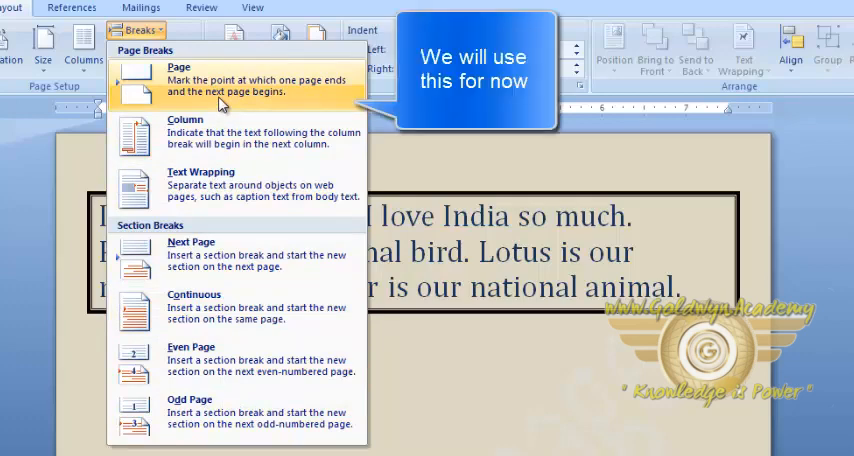
# Step: Insert a Page break so a blank page follows the text, then show the Insert ribbon's commands
pyautogui.click(180, 80)
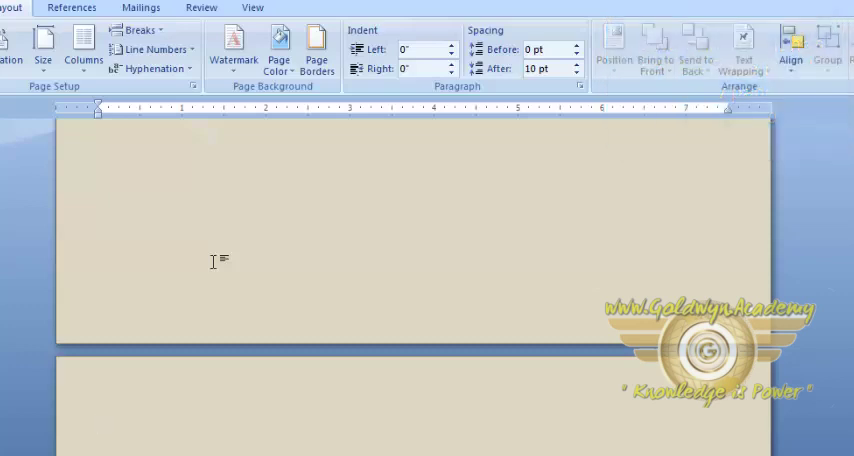
pyautogui.moveTo(200, 340)
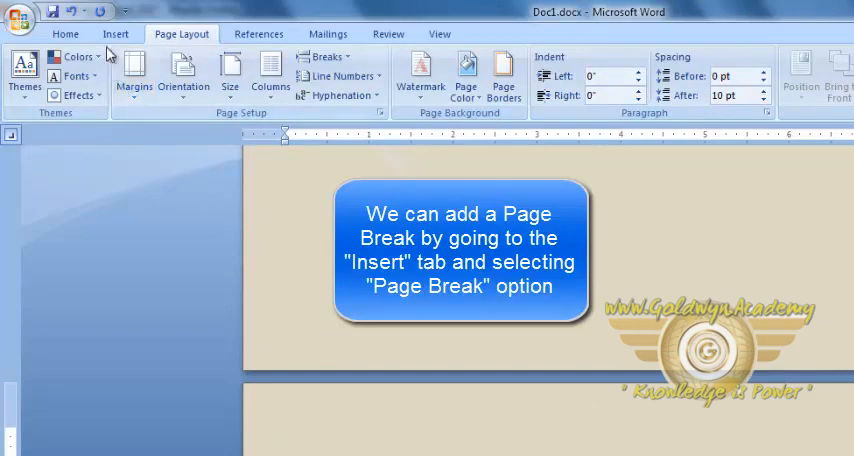
pyautogui.click(116, 32)
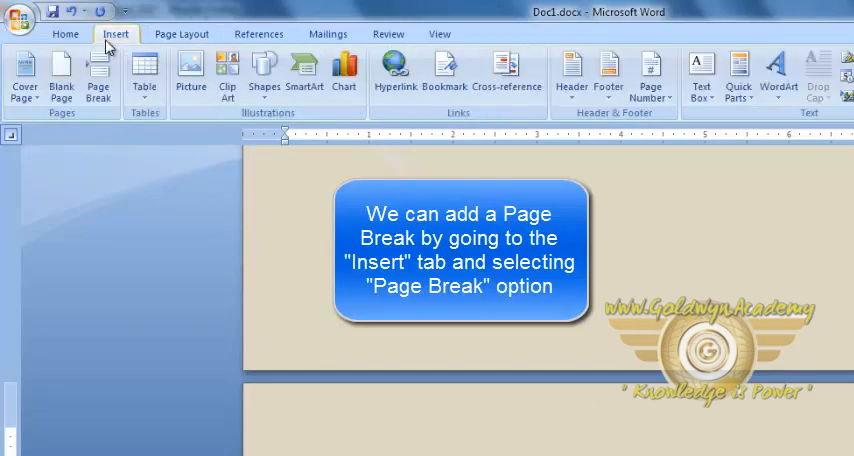
pyautogui.moveTo(94, 116)
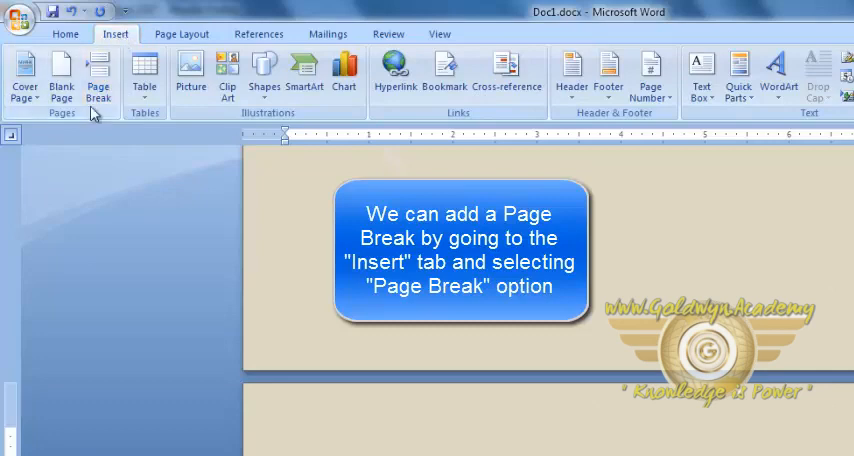